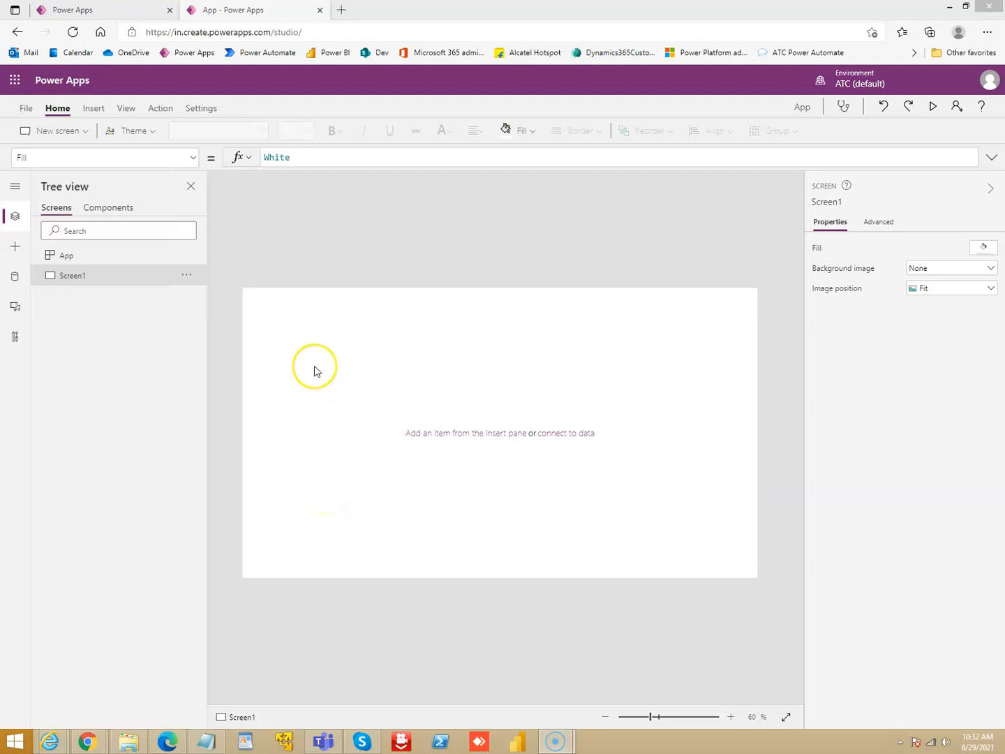
mouse_move(323, 356)
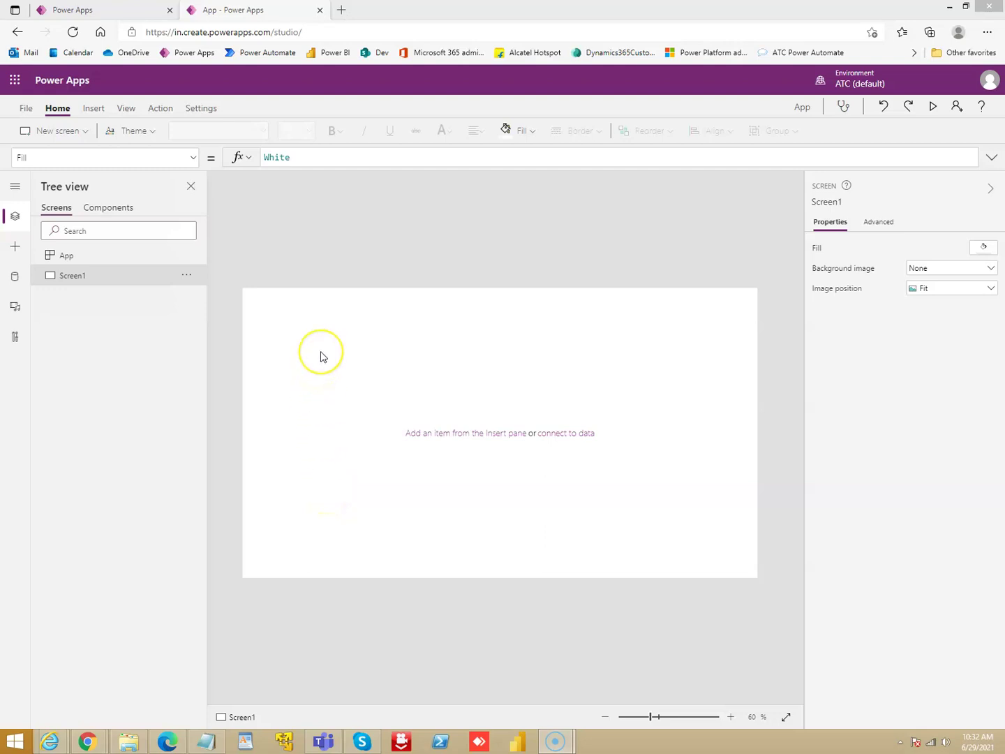
mouse_move(324, 356)
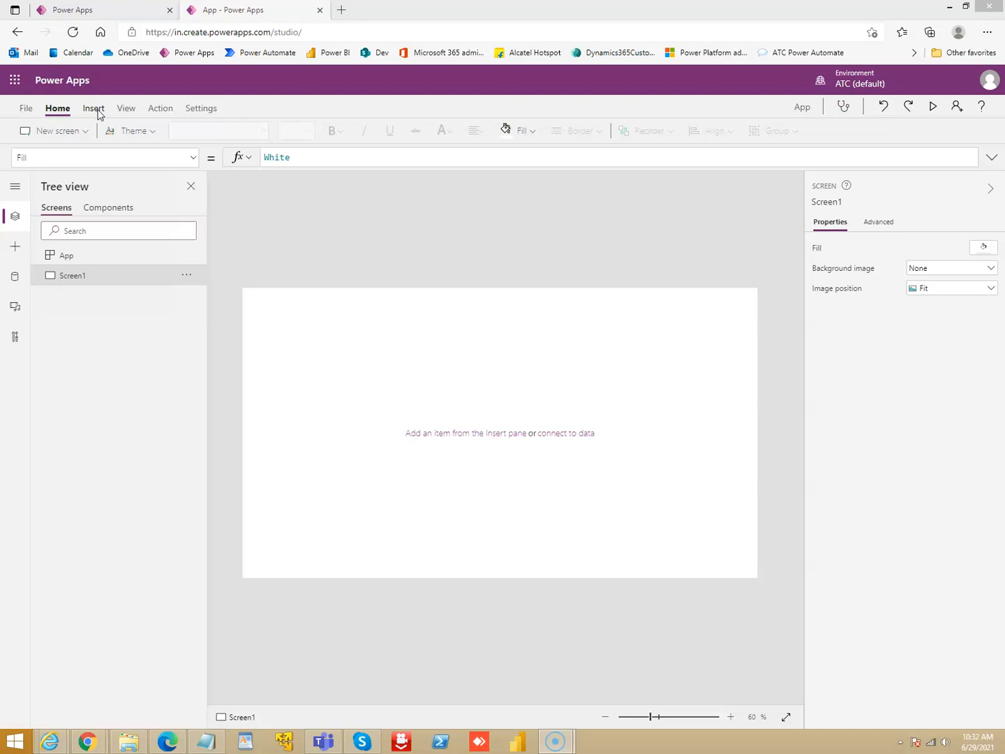
Step: Insert TextInput1 on Screen1 and set its default text to 'Hi from John'
left_click(93, 108)
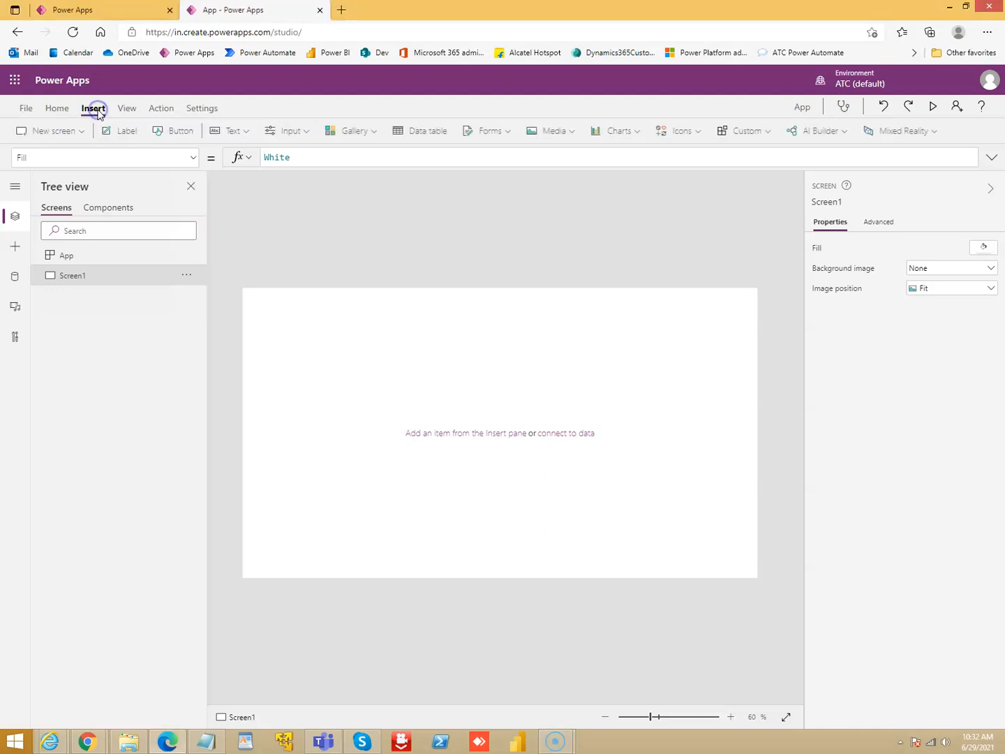
mouse_move(241, 132)
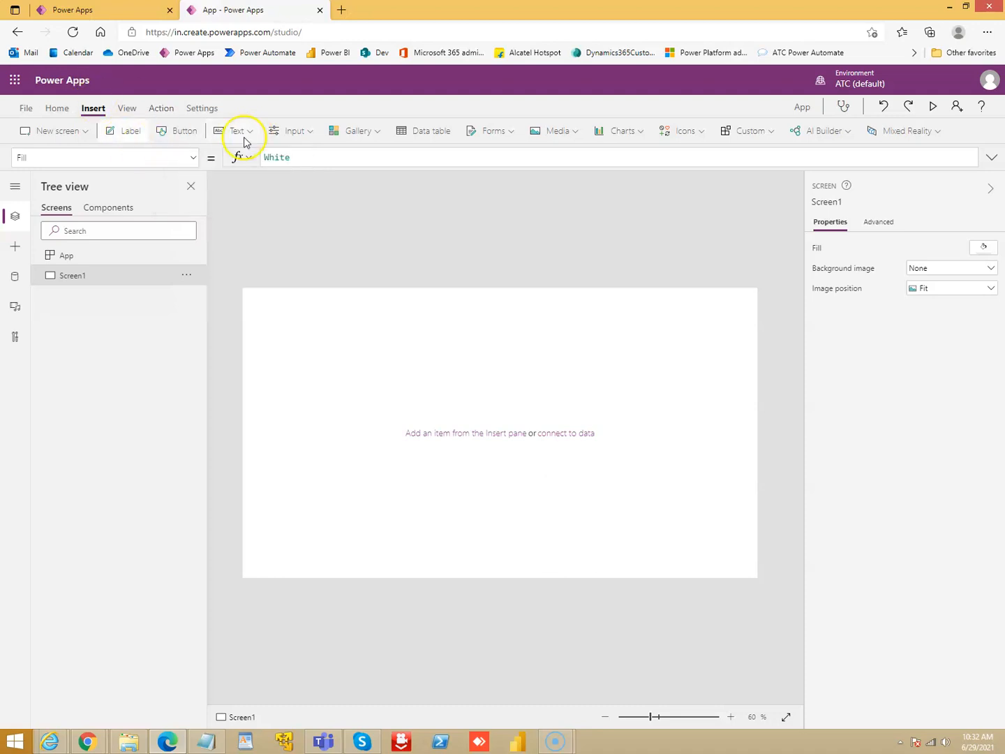
left_click(237, 130)
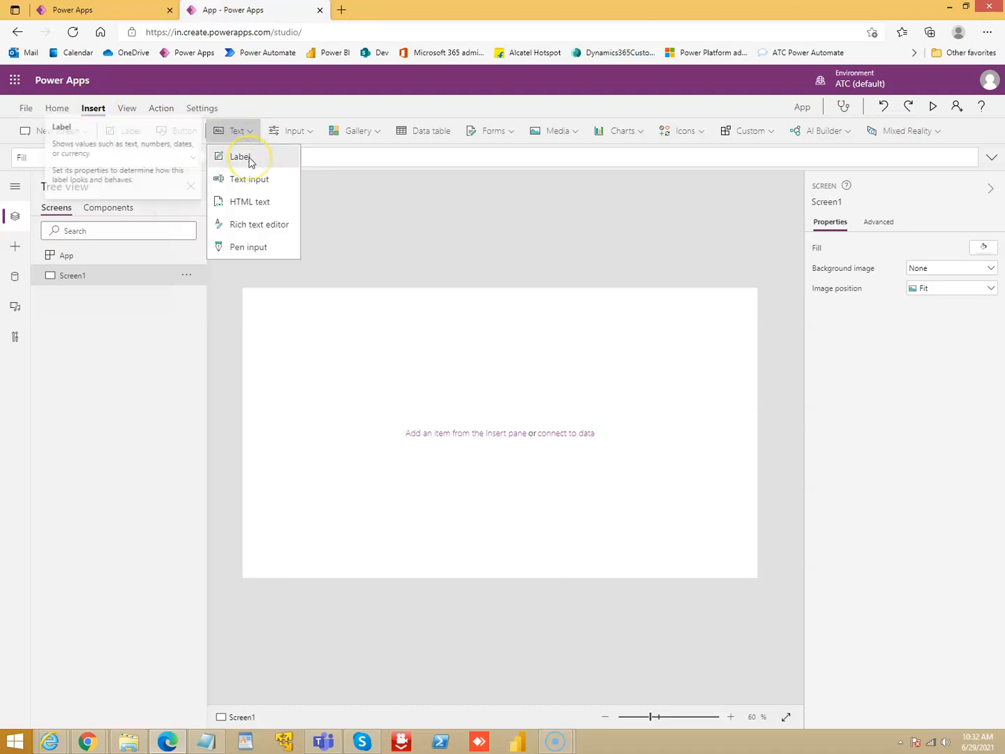
mouse_move(255, 179)
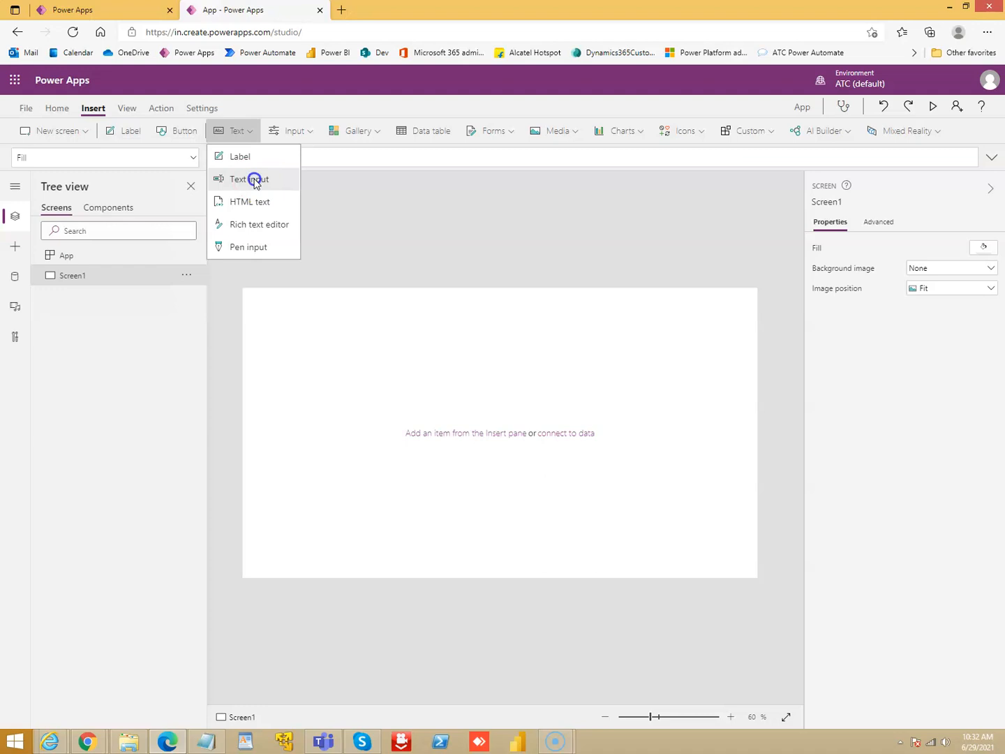
left_click(249, 179)
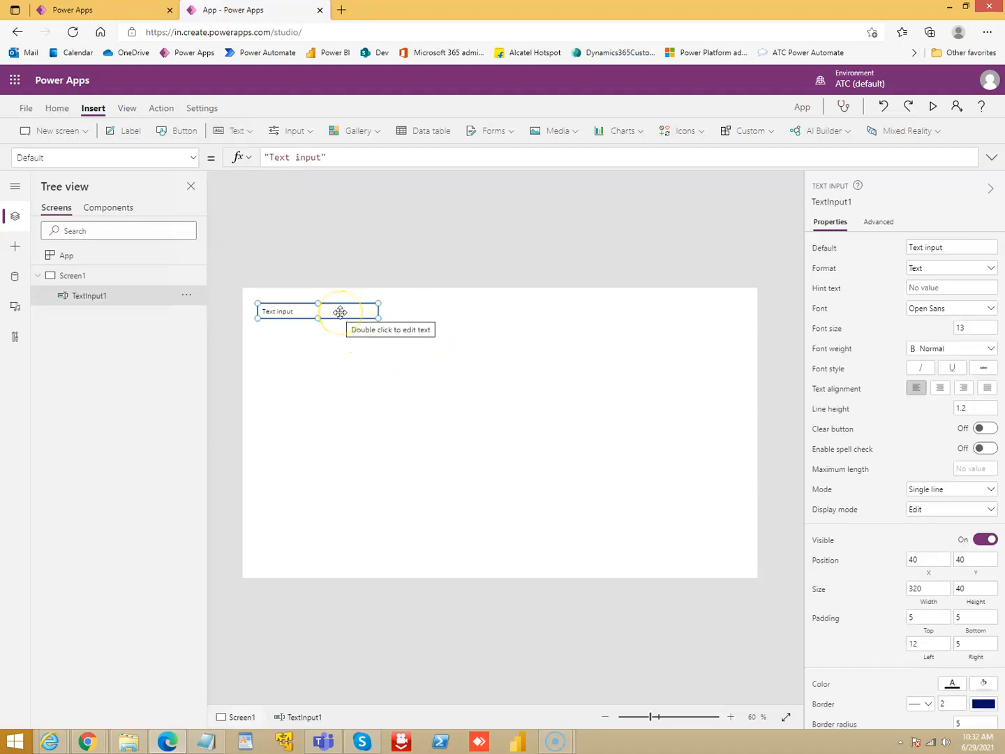
mouse_move(303, 328)
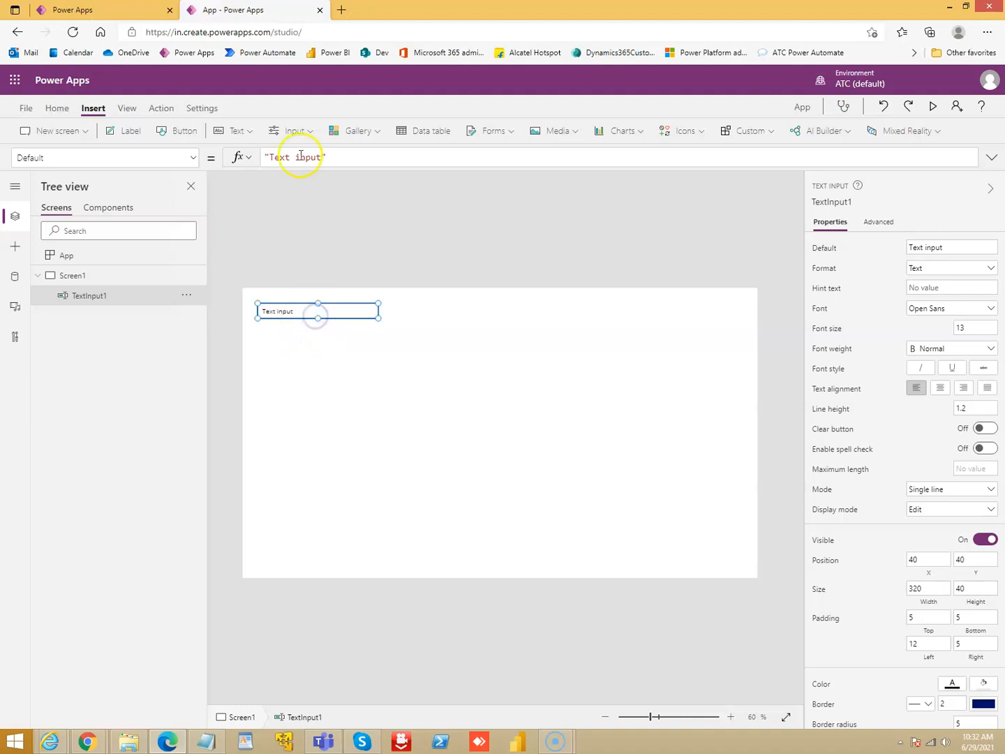
double_click(280, 157)
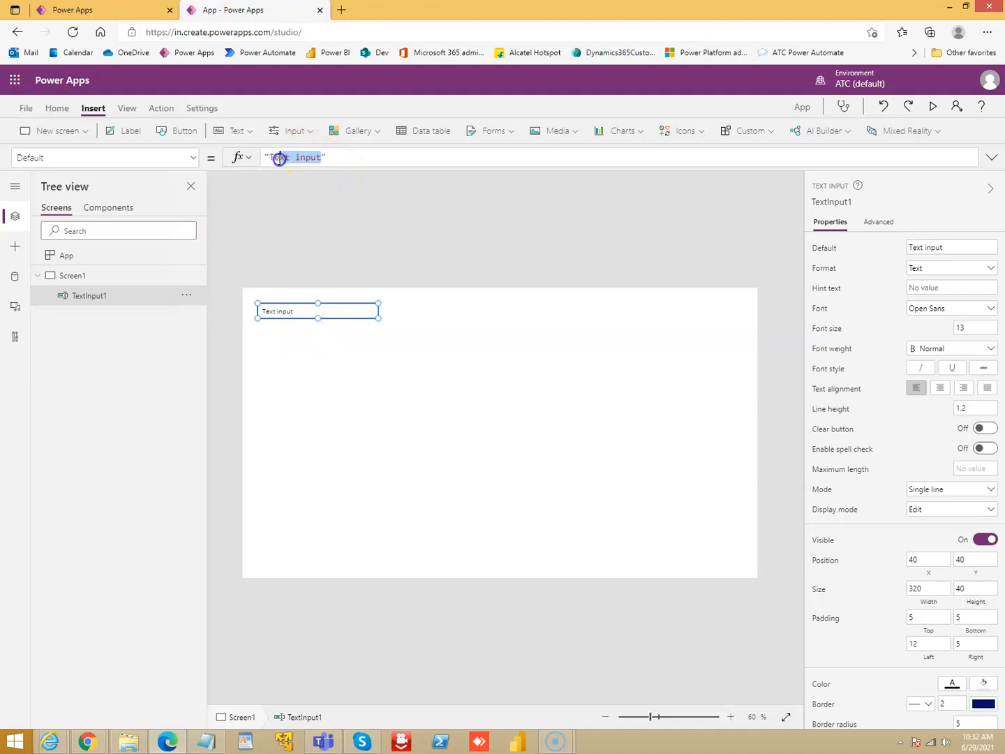
left_click(270, 157)
type("\"Hi from John")
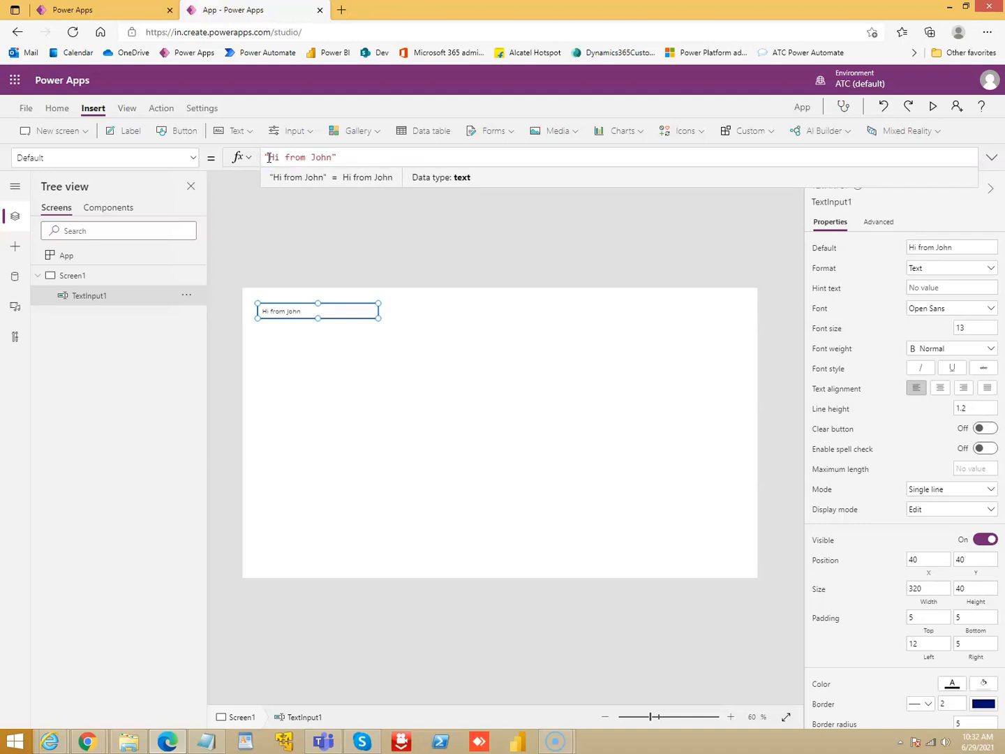
left_click(73, 276)
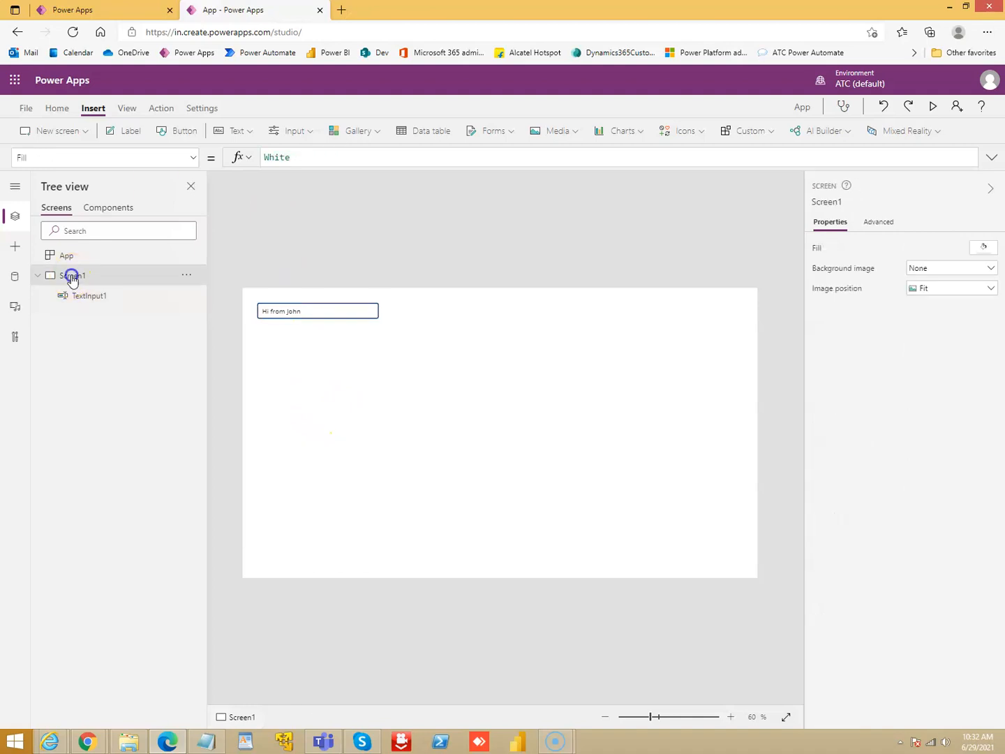
Step: Add Screen2 with a label whose Text formula is TextInput1.Text
left_click(55, 130)
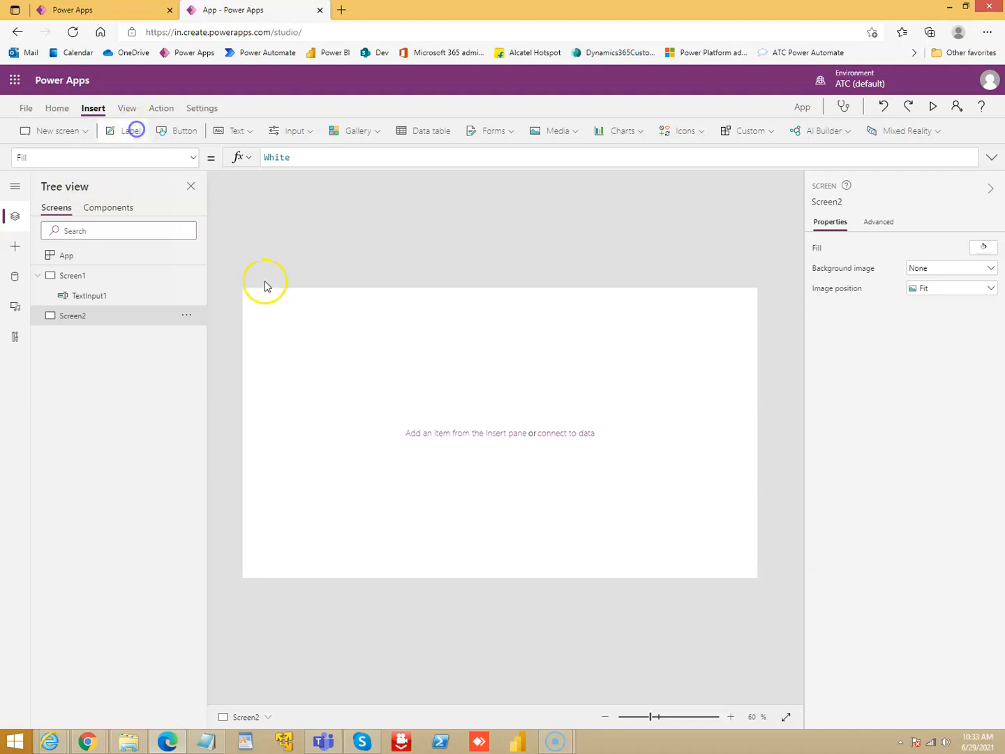
left_click(130, 131)
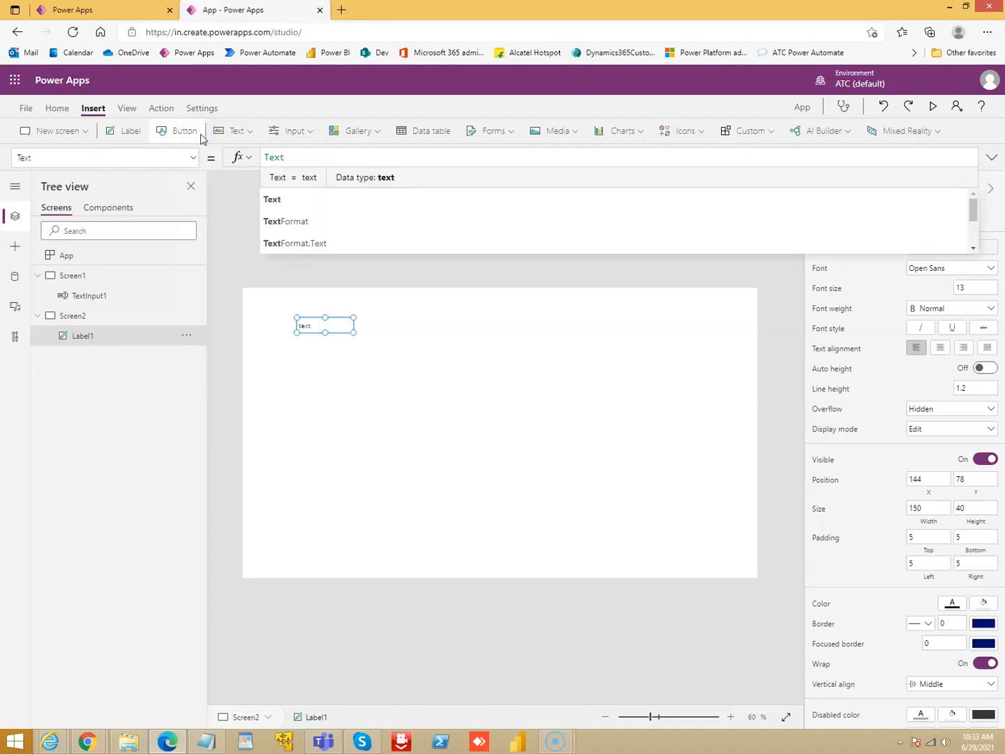
type("TextInput1")
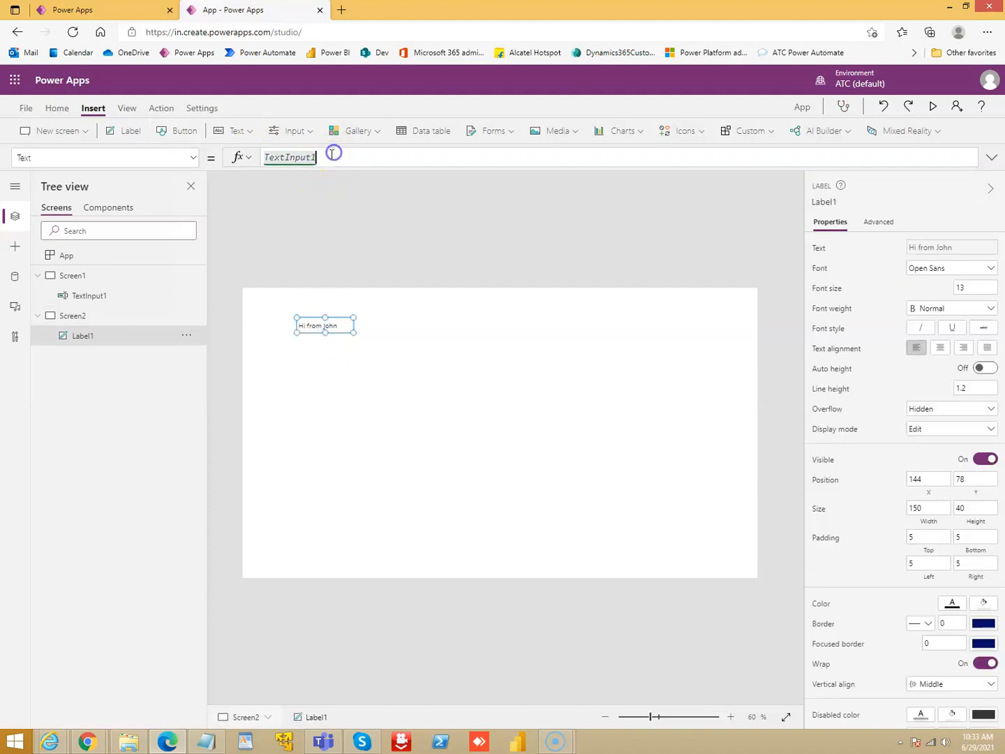
type(".")
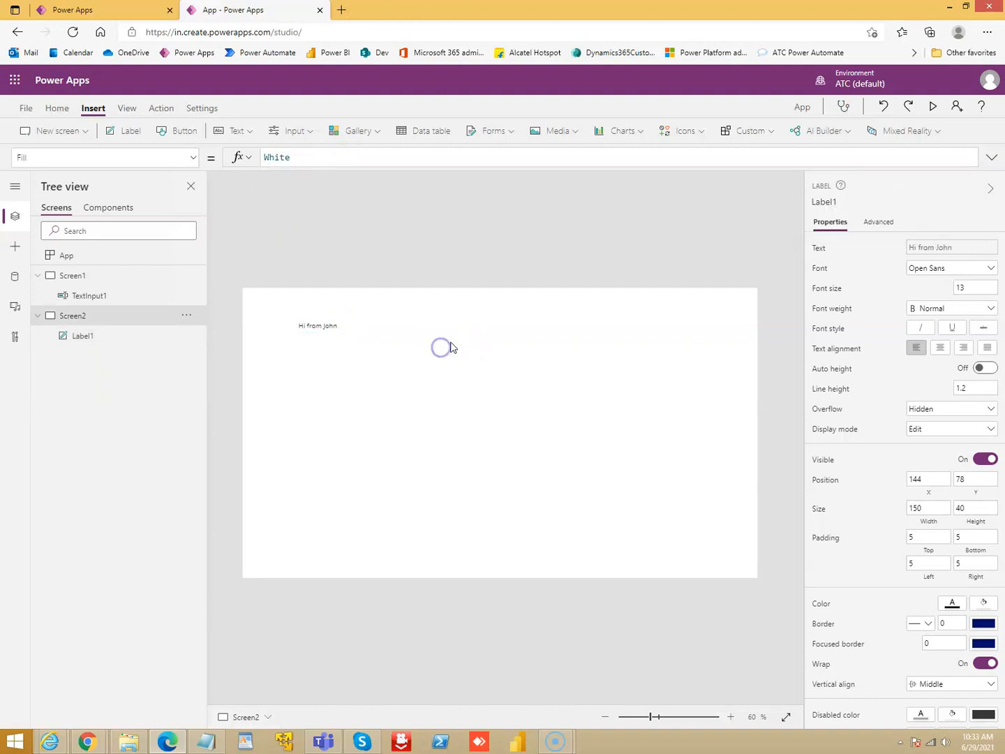
left_click(74, 276)
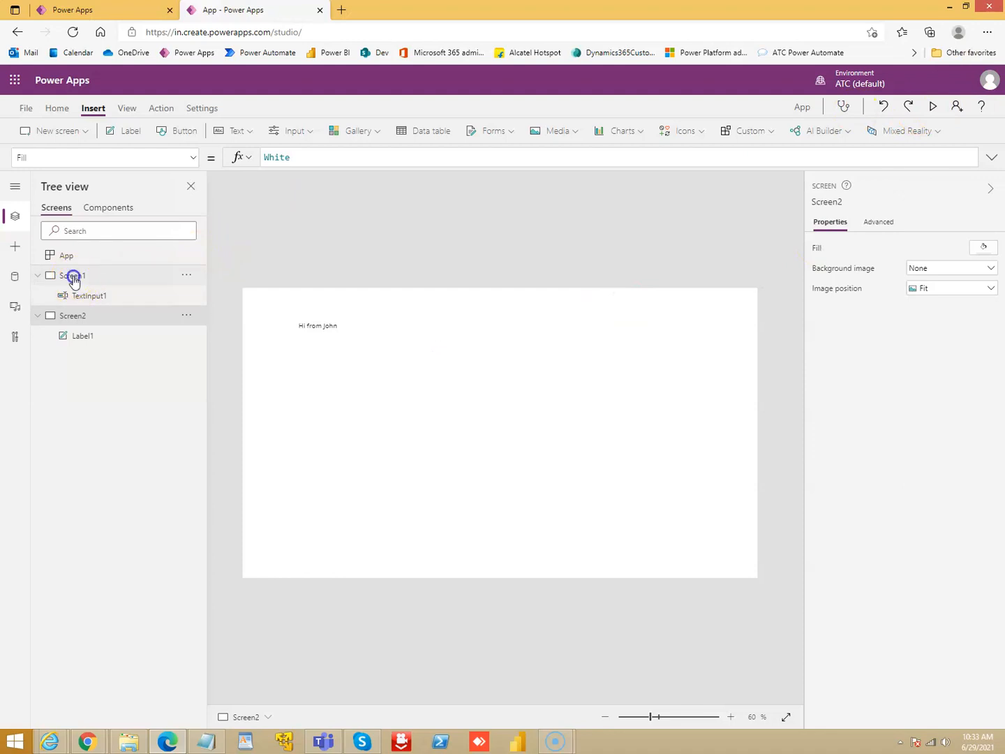
Step: Preview the app, type 77 into the text input, and dismiss the tip
left_click(932, 106)
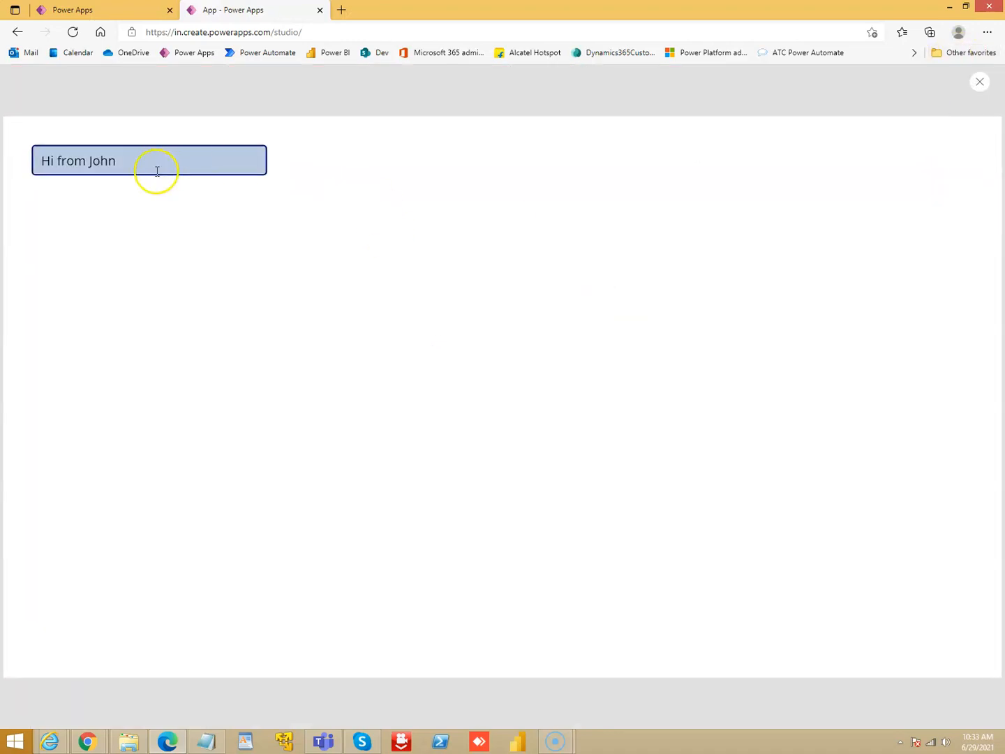
type("77")
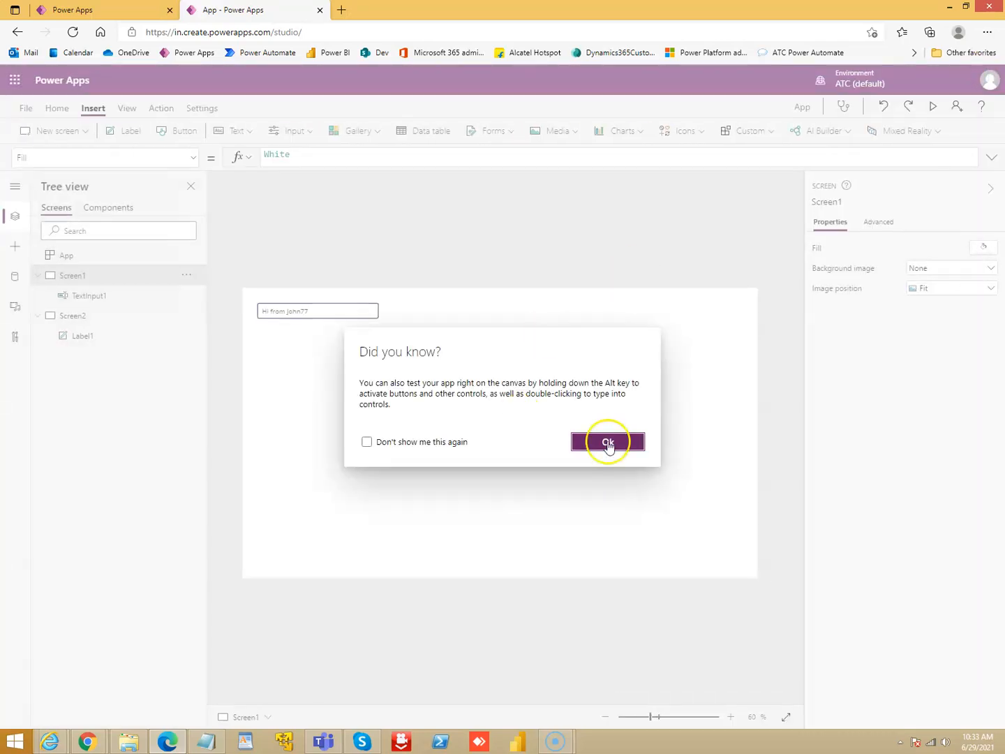
left_click(609, 442)
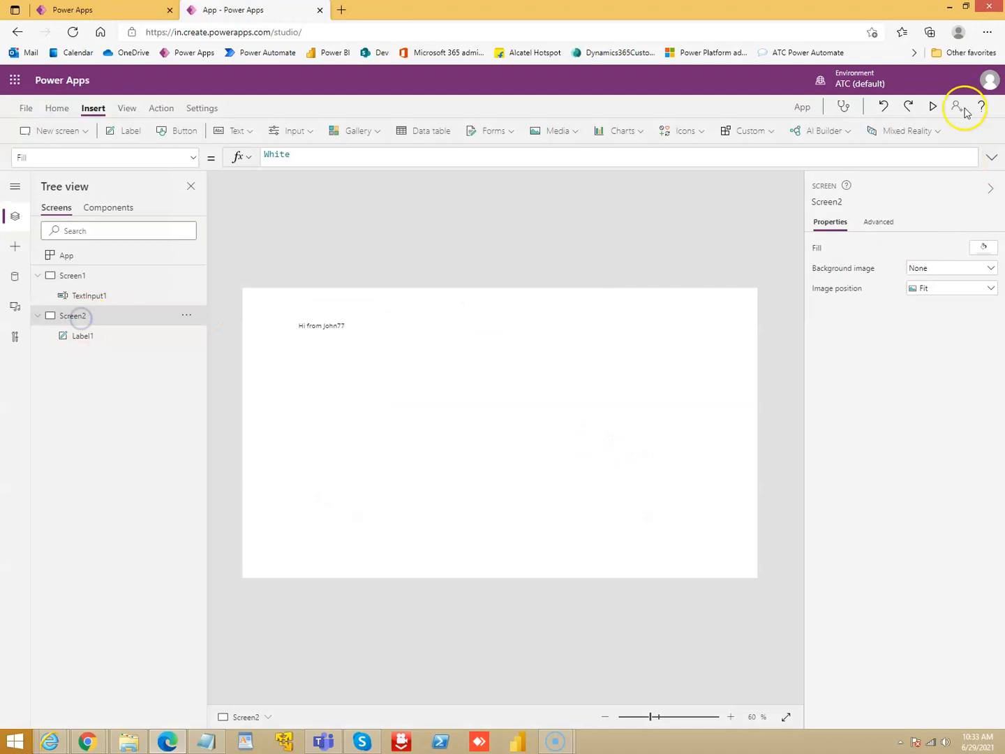
mouse_move(935, 106)
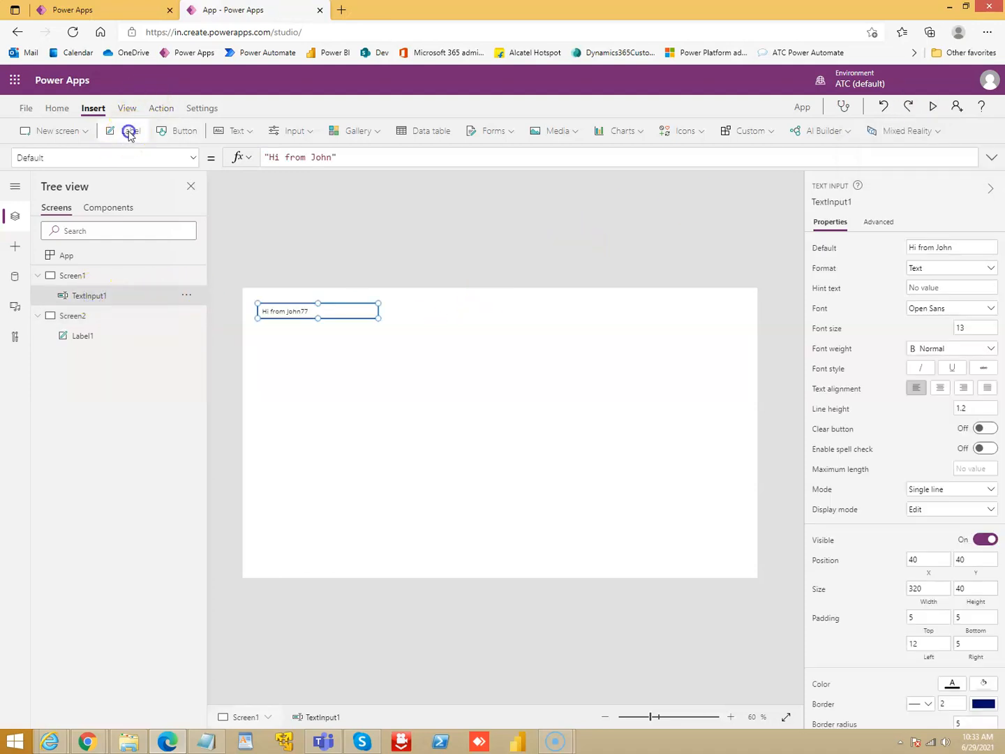
Step: Add Label2 to Screen1 with text 'Joe', then select Screen2
left_click(130, 131)
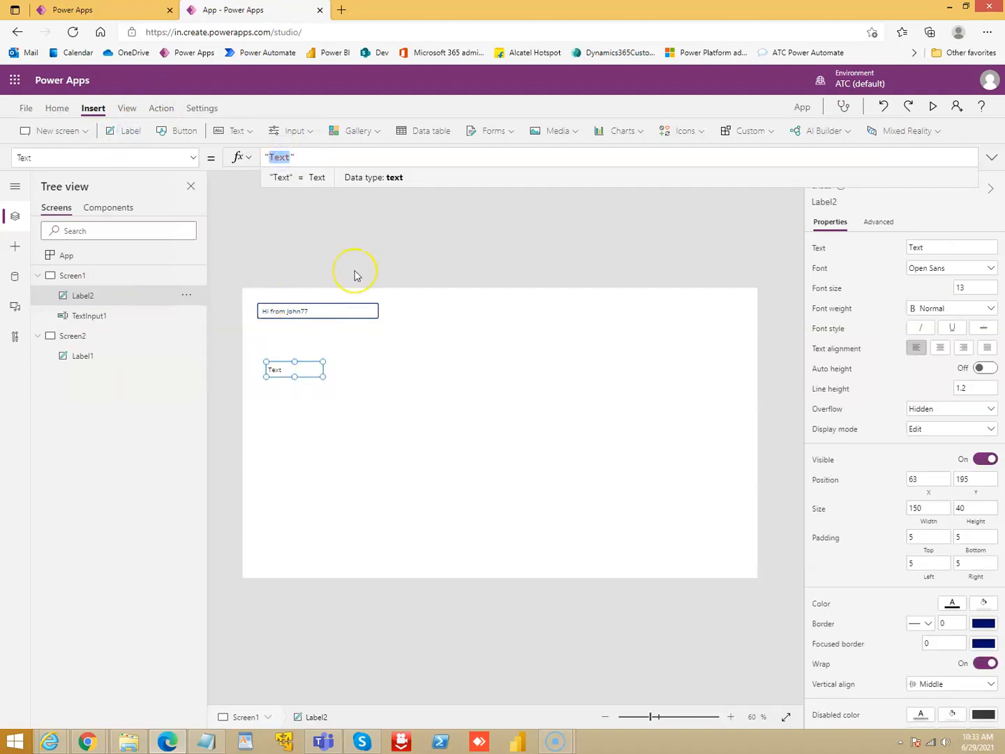
type("Joe")
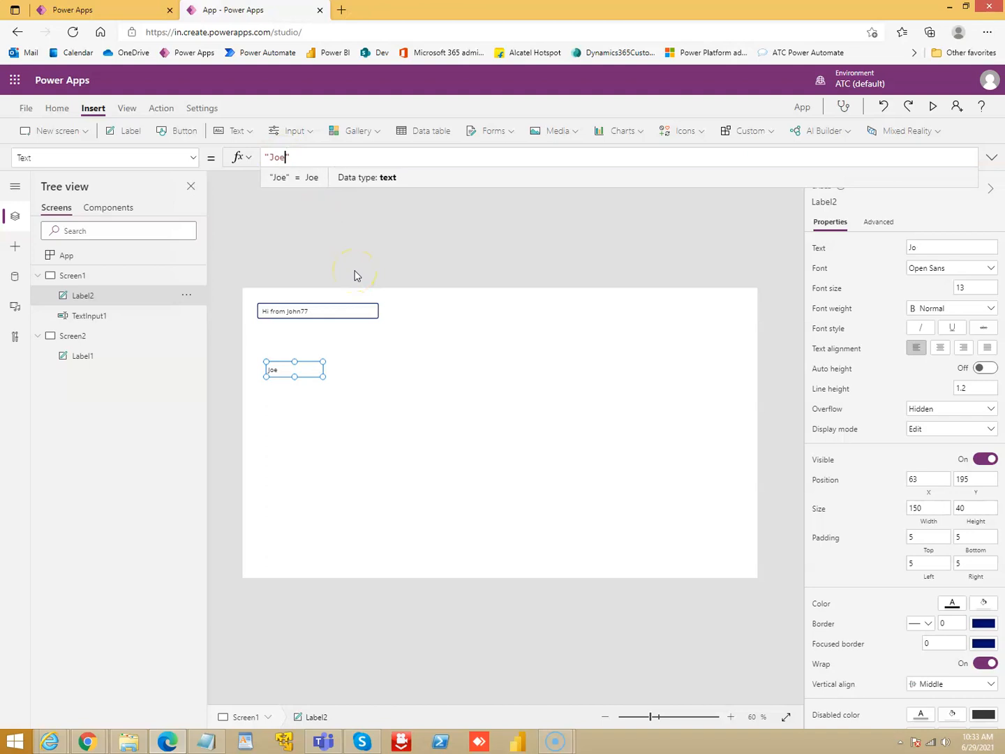
left_click(73, 336)
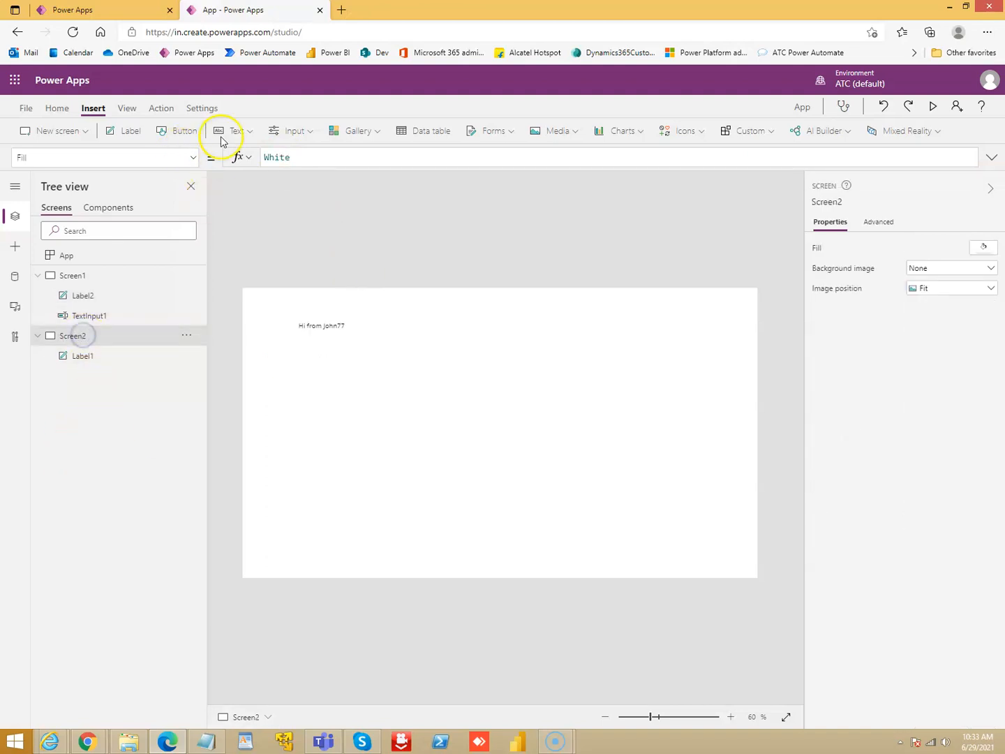
Step: Add TextInput2 below the label on Screen2 with Default set to Label2.Text
left_click(293, 131)
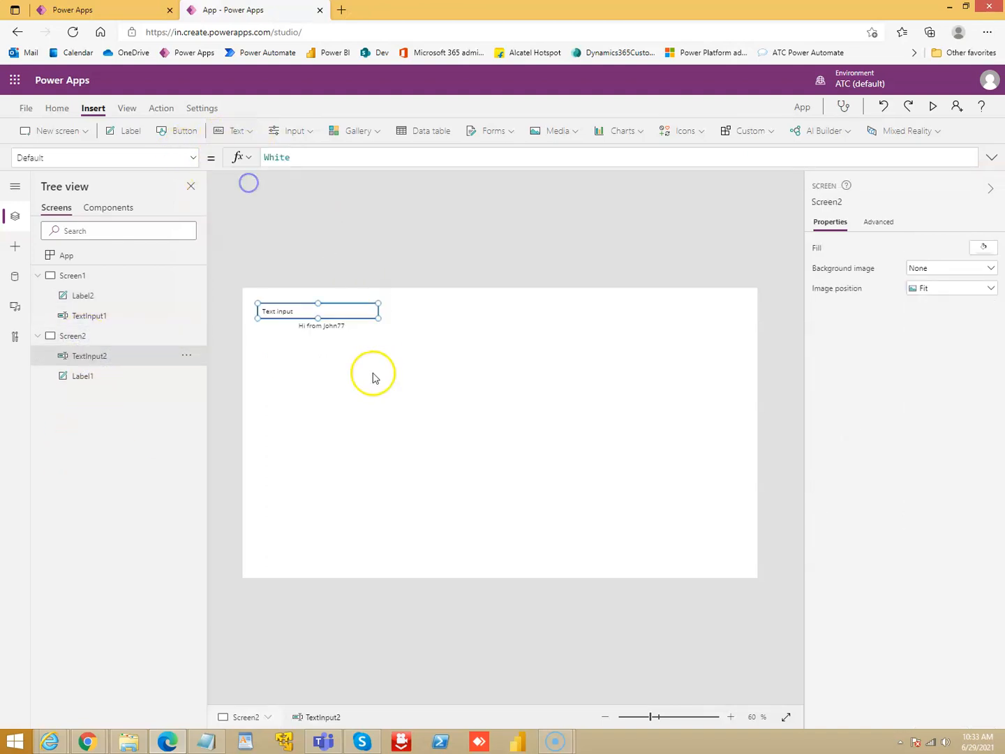
left_click_drag(317, 311, 372, 399)
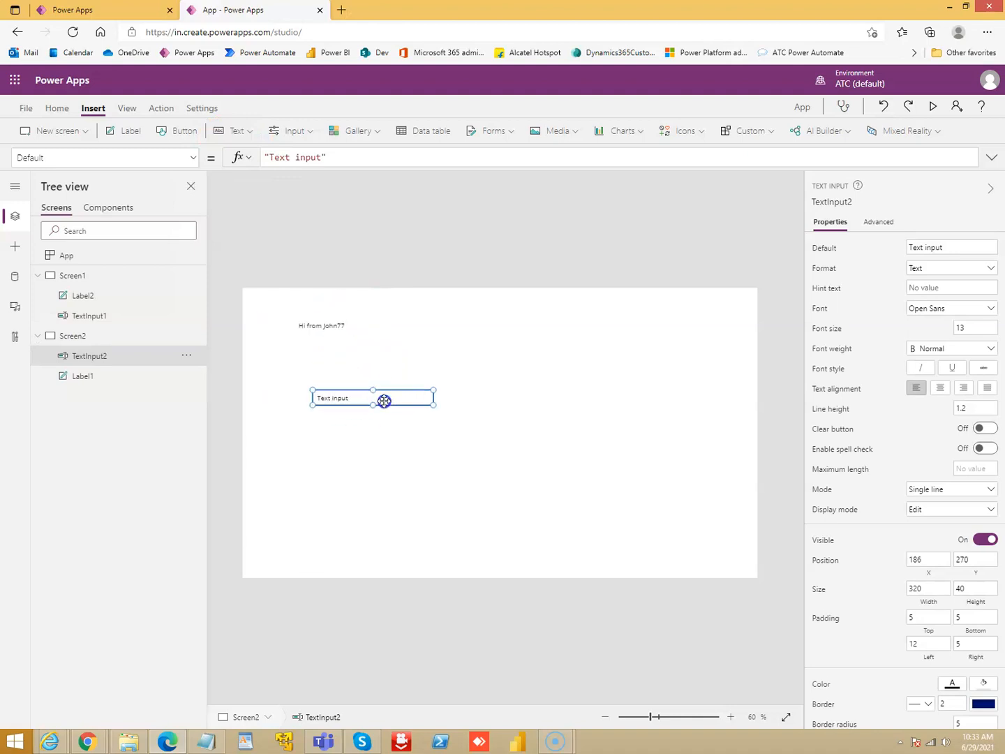
left_click_drag(385, 399, 362, 395)
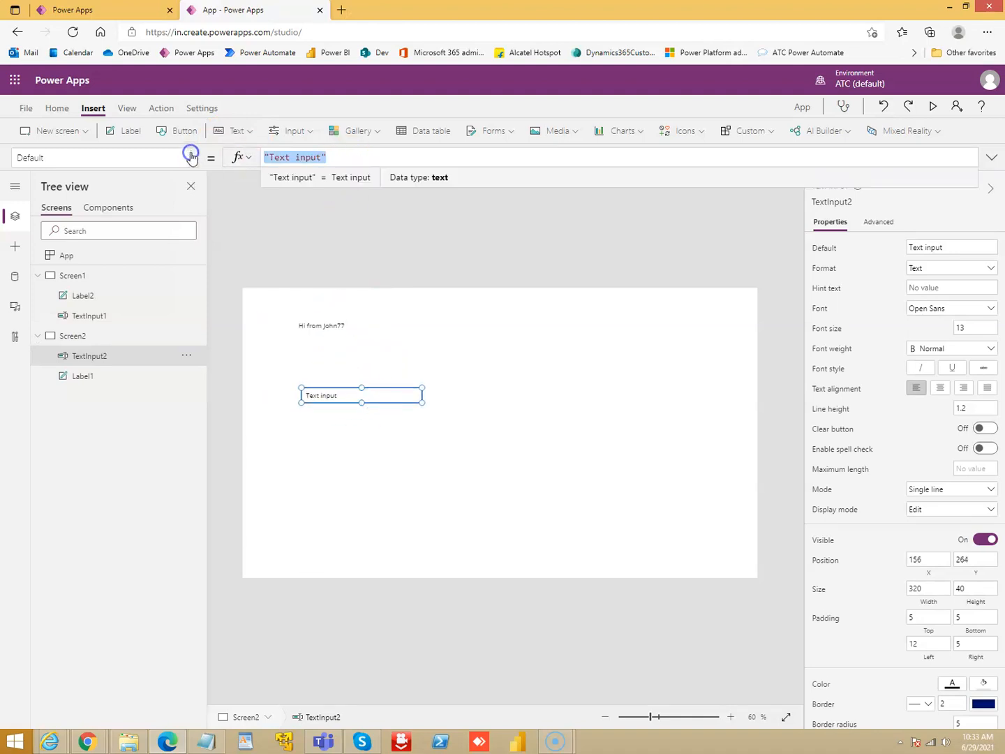
type("Lab")
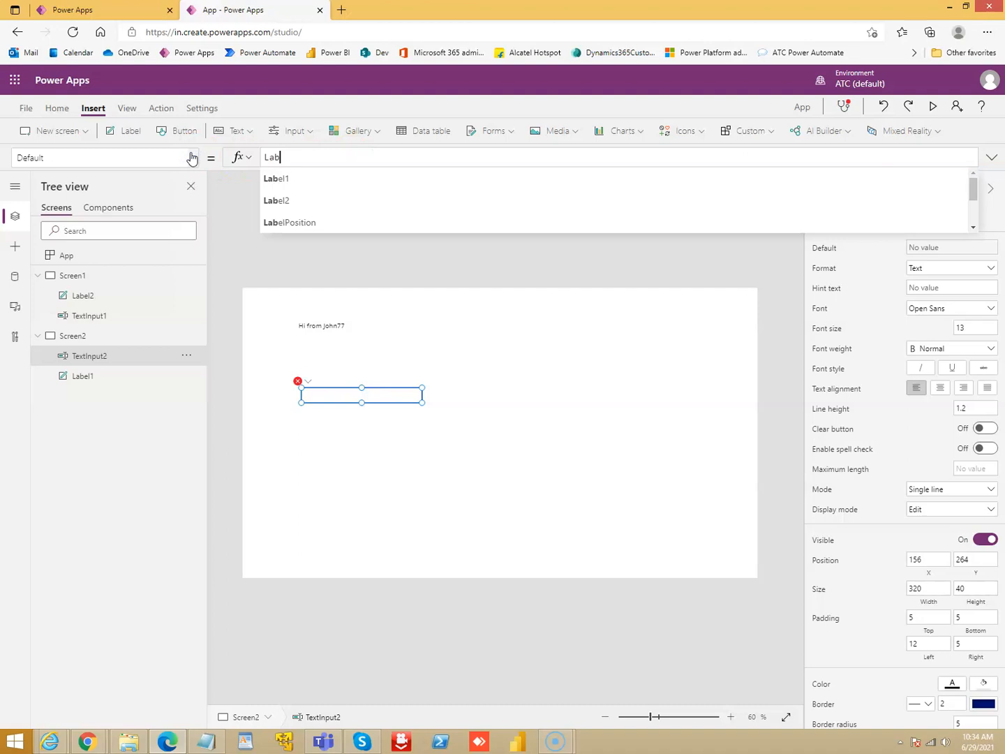
left_click(277, 201)
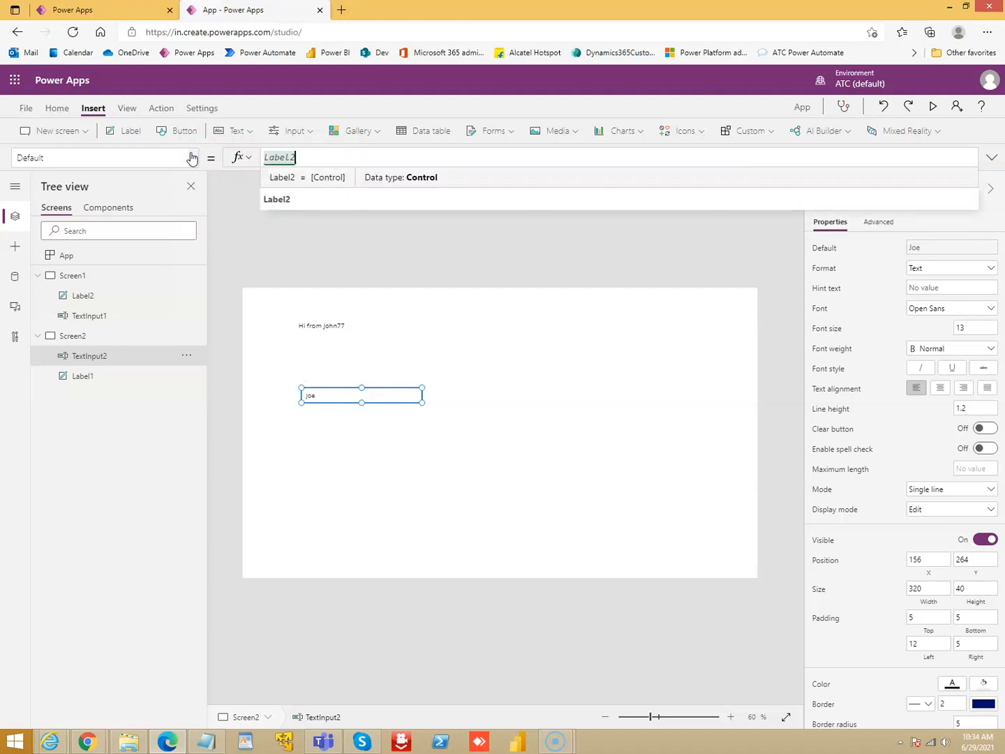
type(".T")
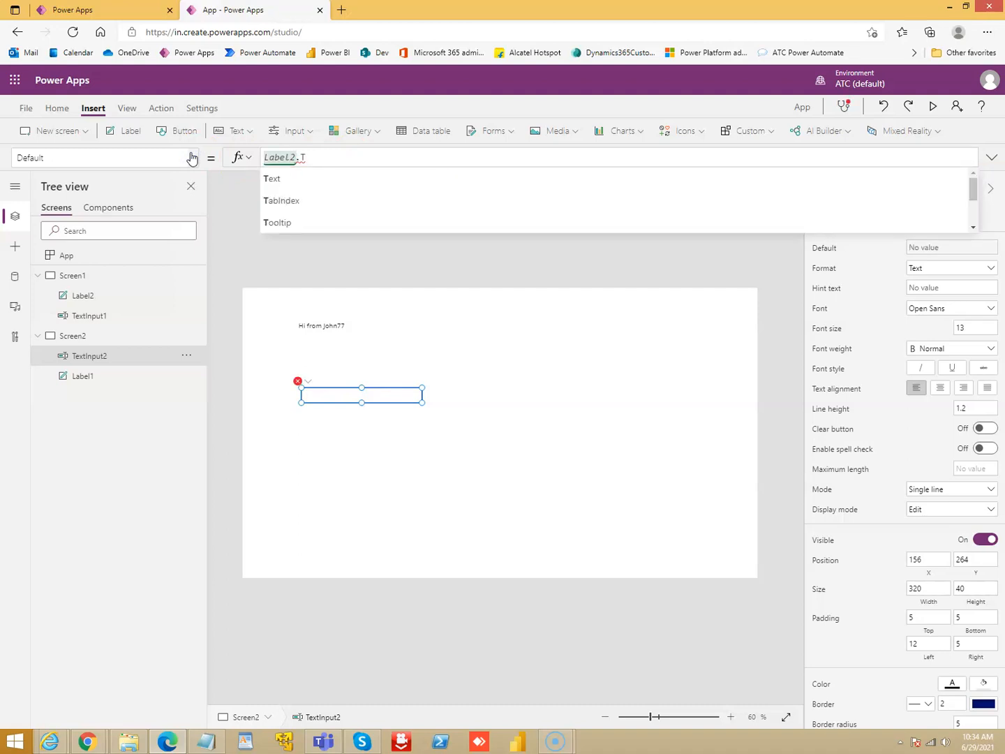
mouse_move(272, 185)
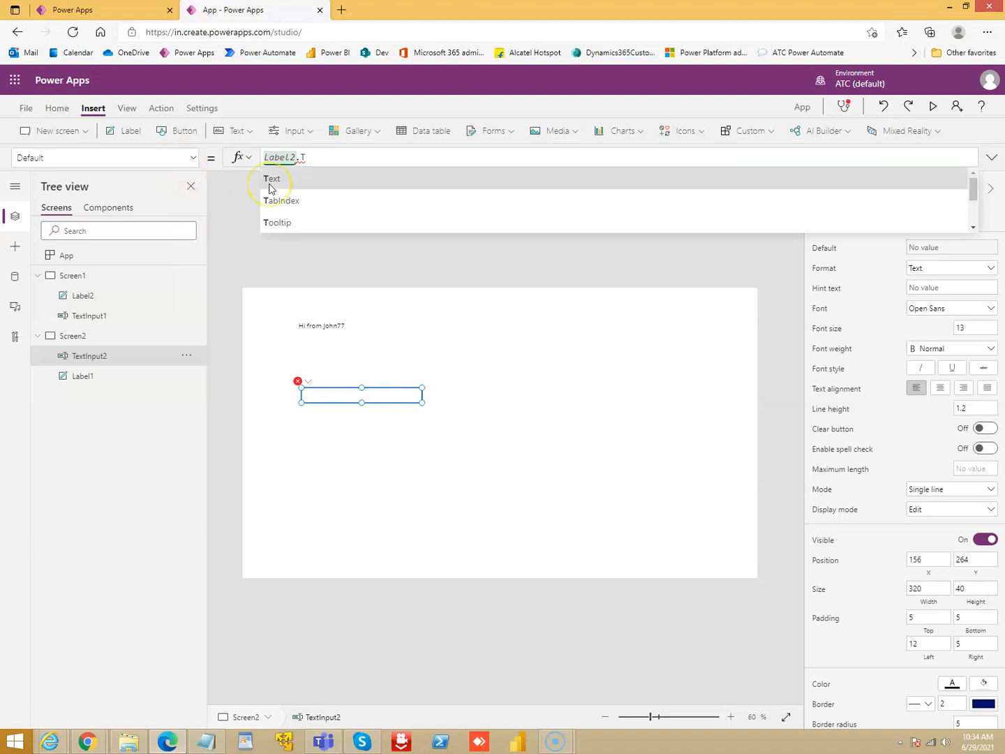
left_click(271, 178)
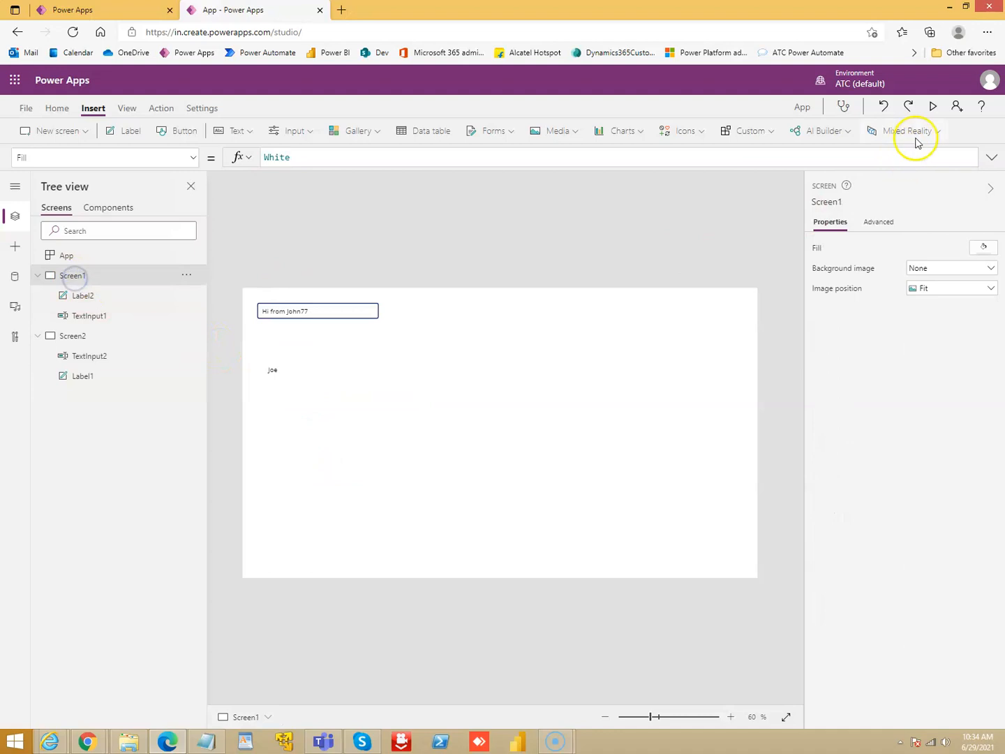
left_click(935, 106)
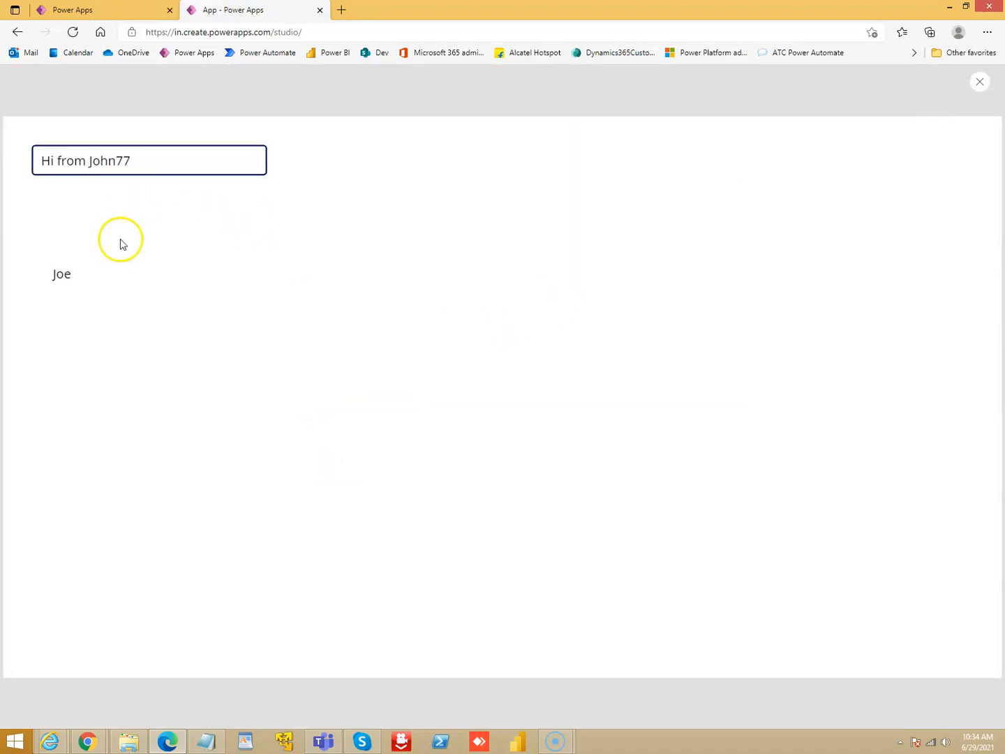
mouse_move(980, 82)
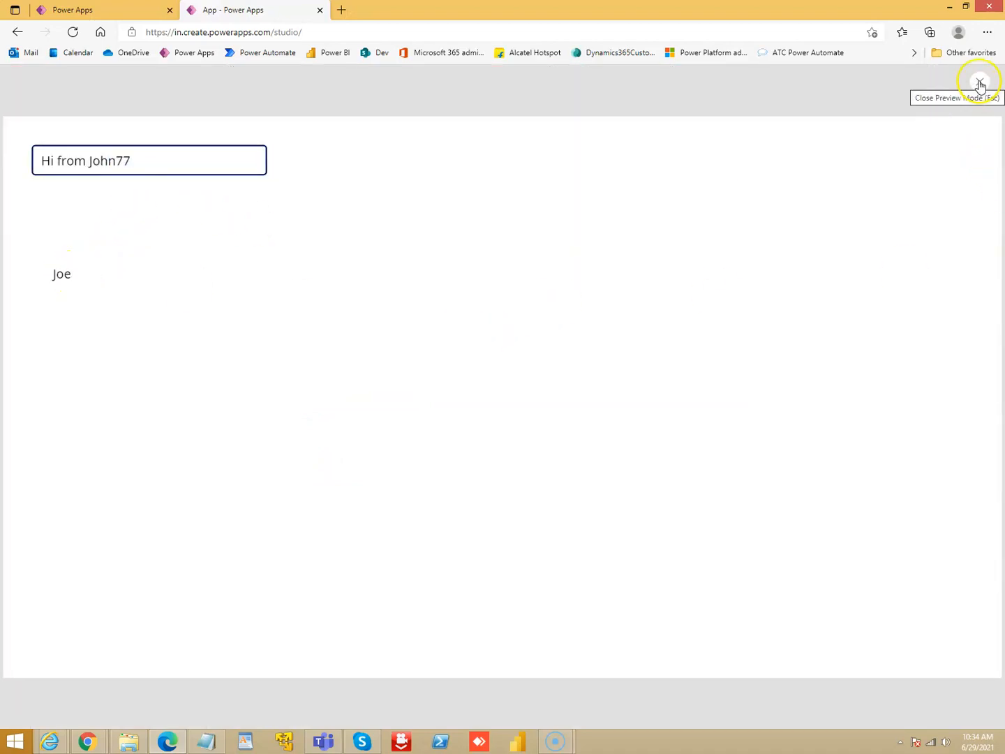
left_click(978, 81)
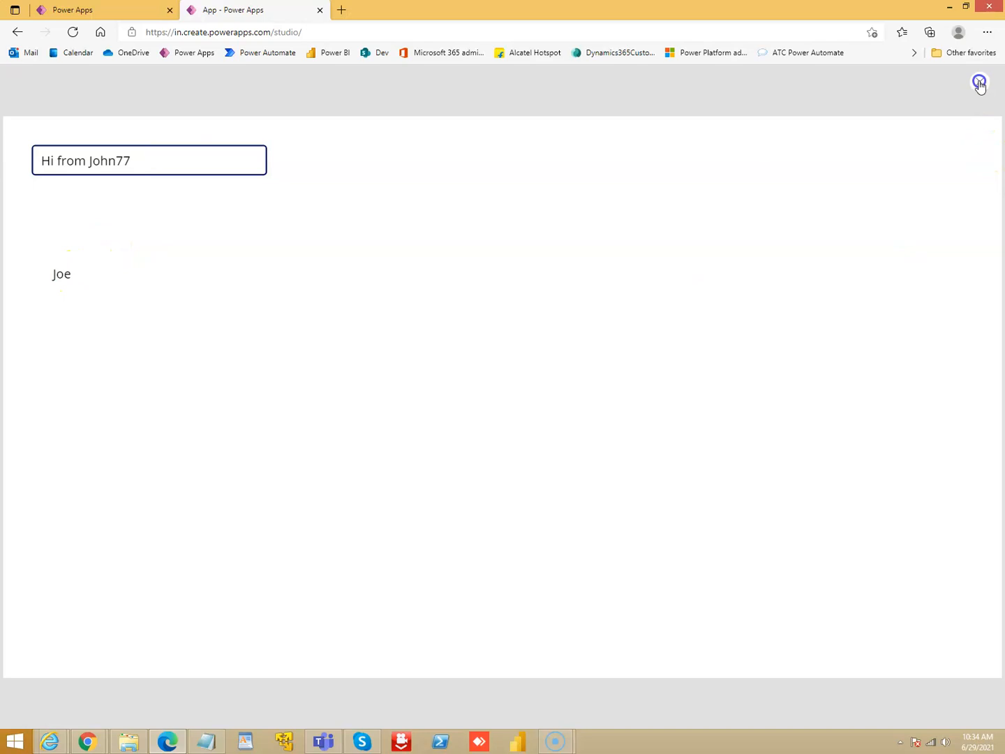
left_click(978, 82)
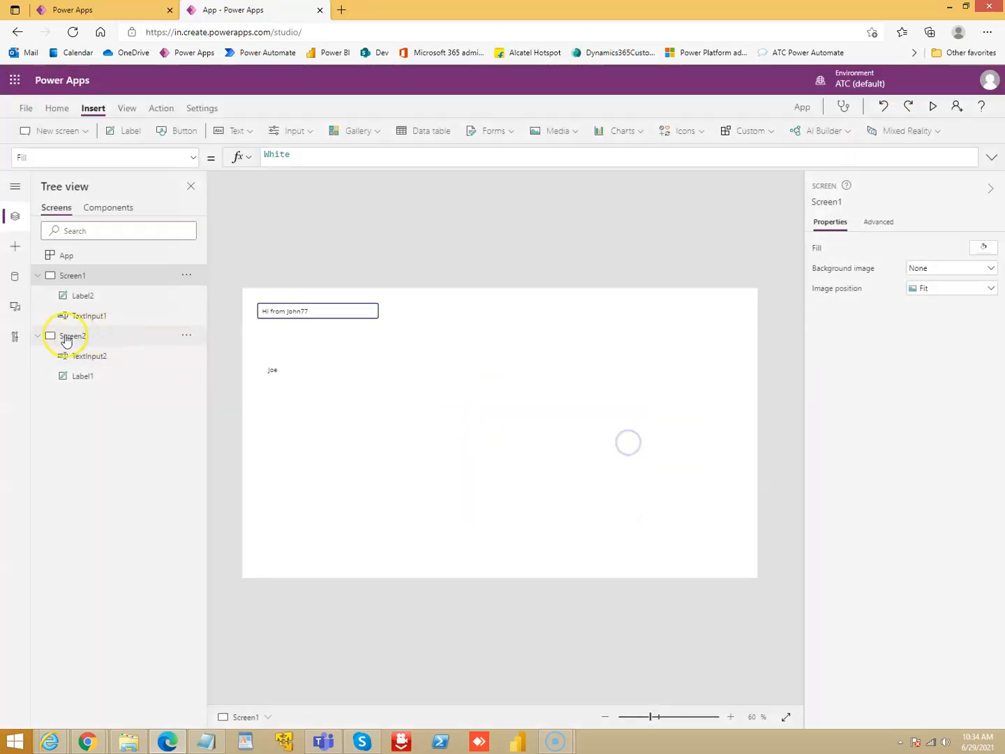
left_click(72, 336)
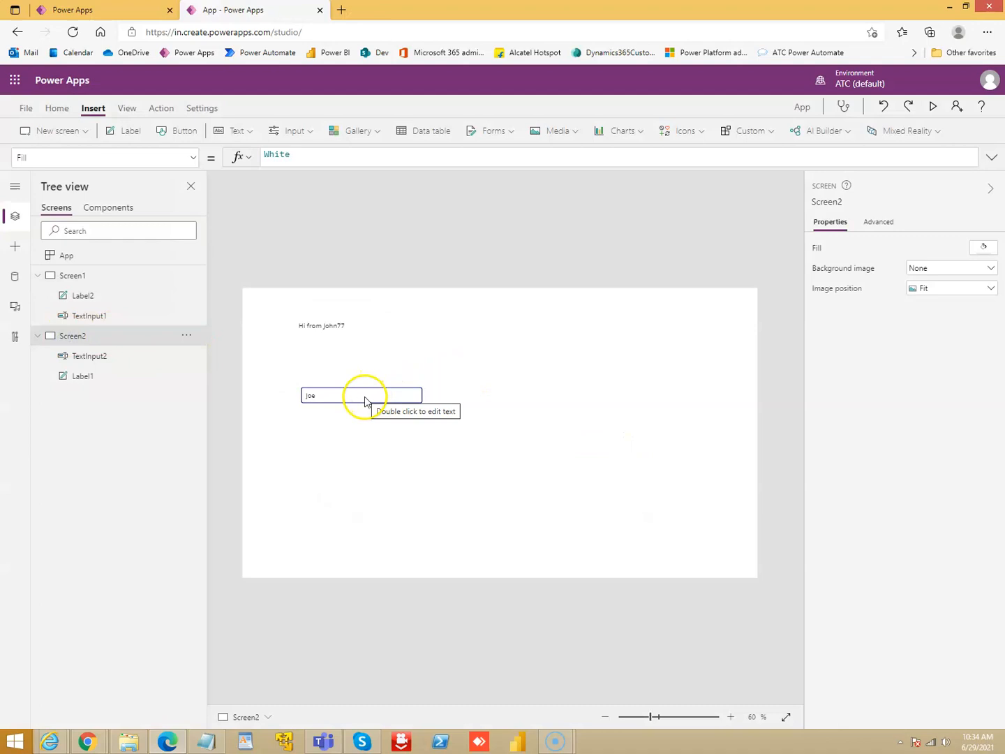
left_click(361, 395)
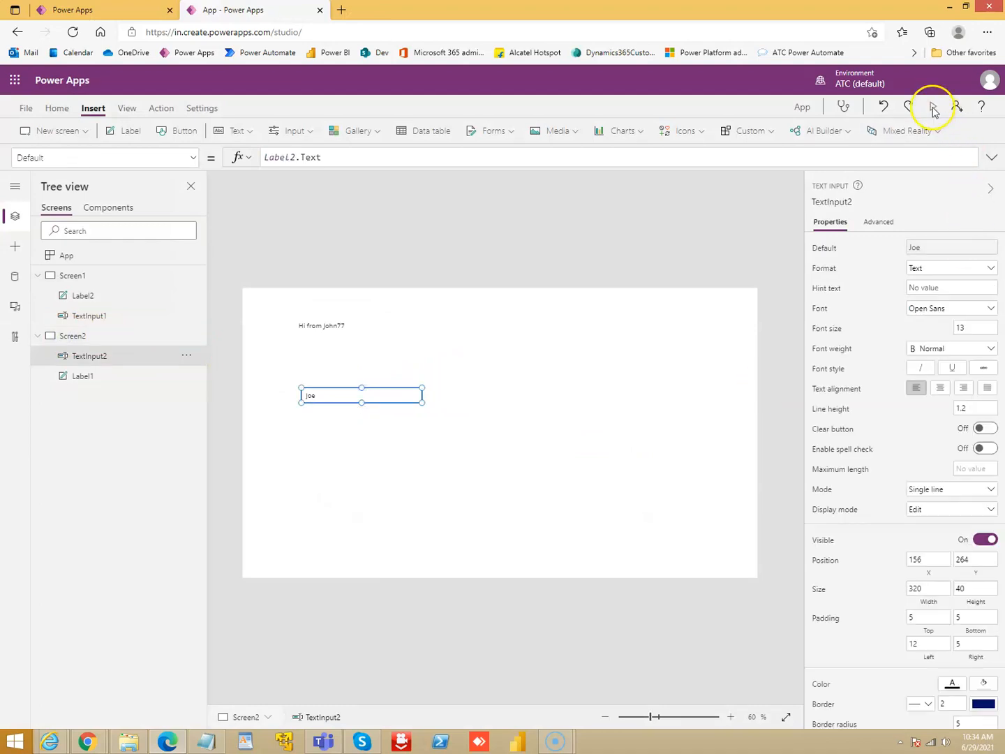
left_click(932, 110)
type("s")
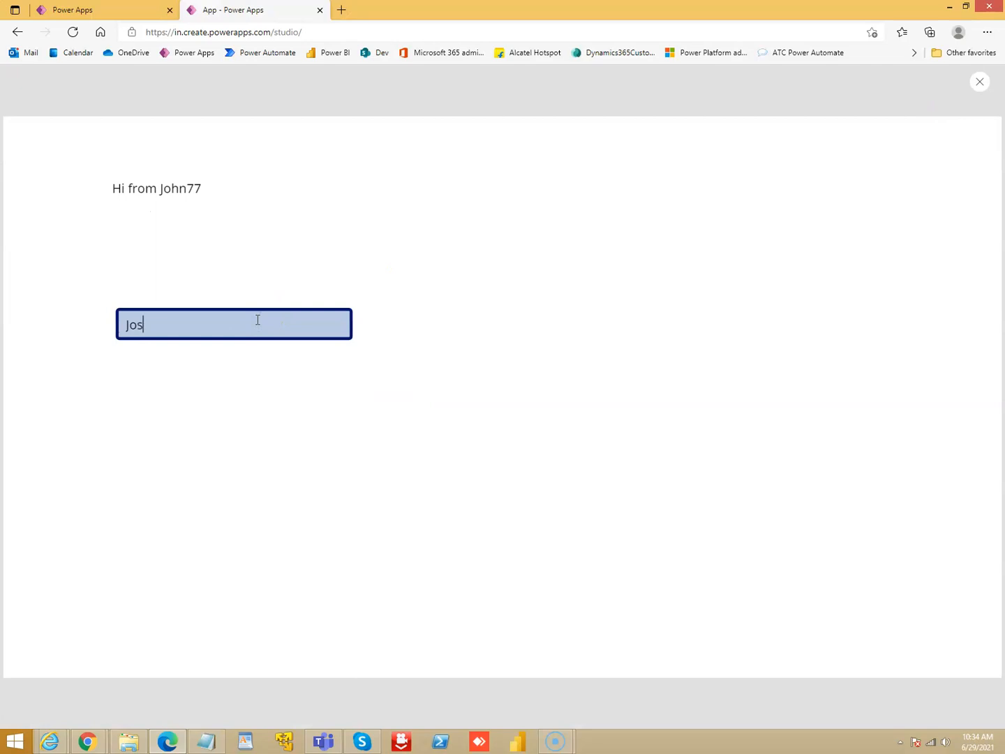
type("eph")
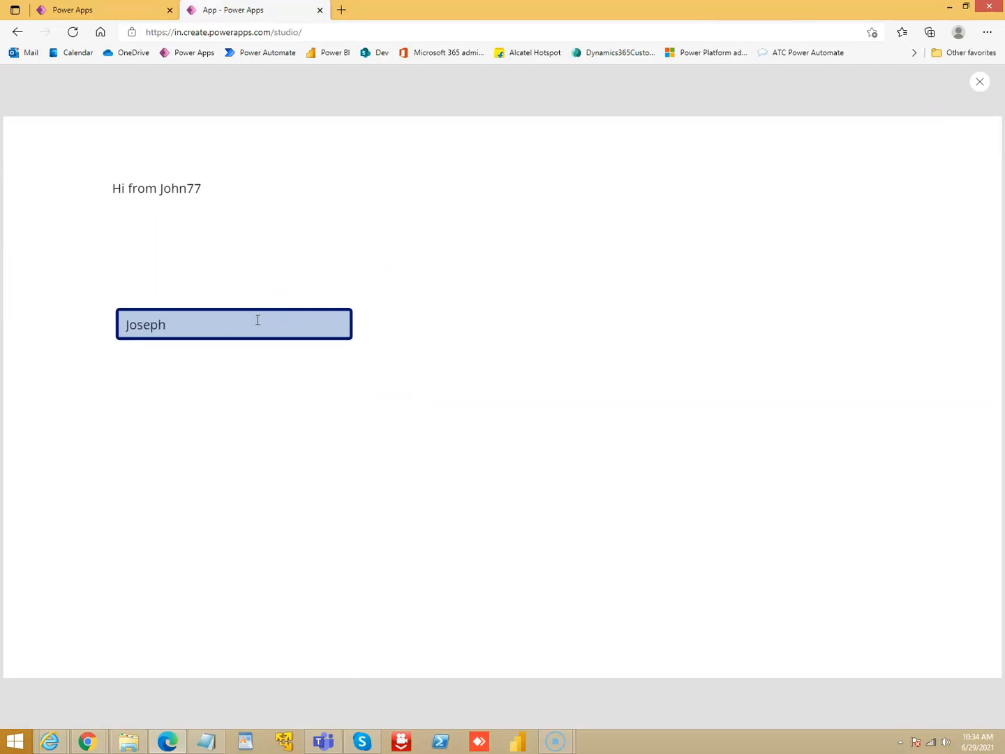
left_click(978, 82)
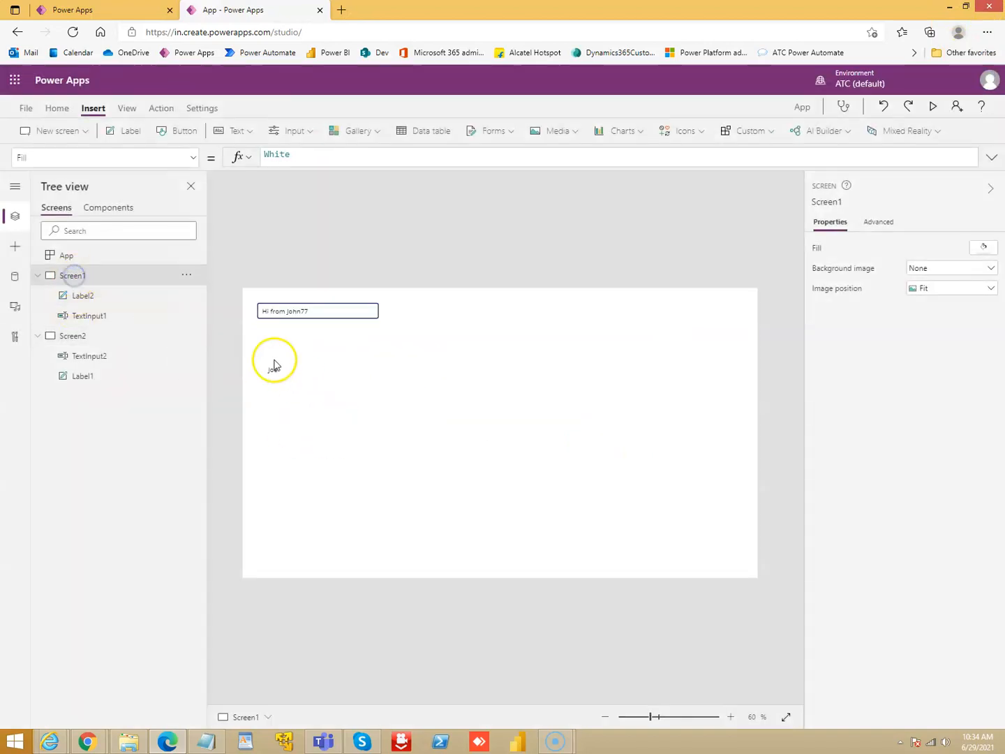
left_click(932, 106)
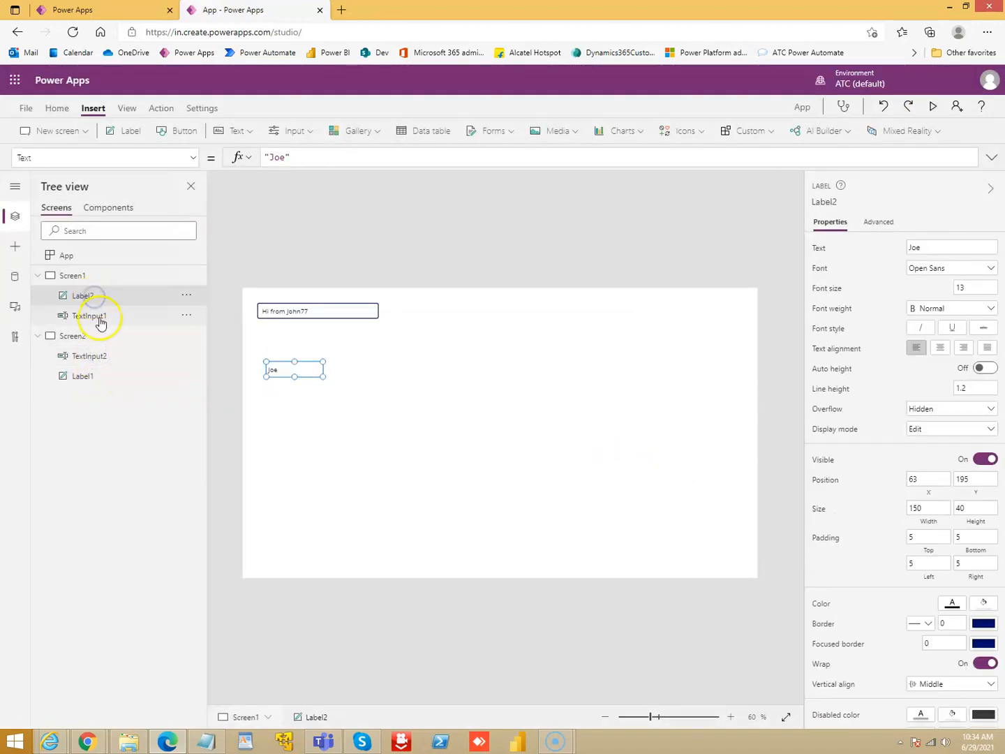
left_click(89, 316)
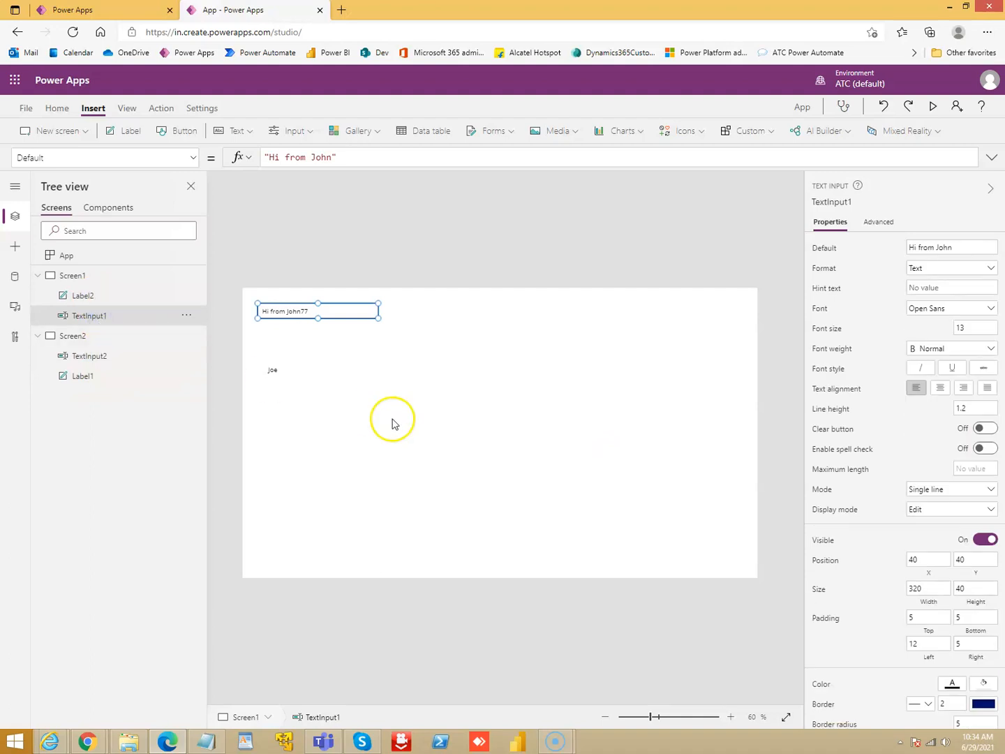